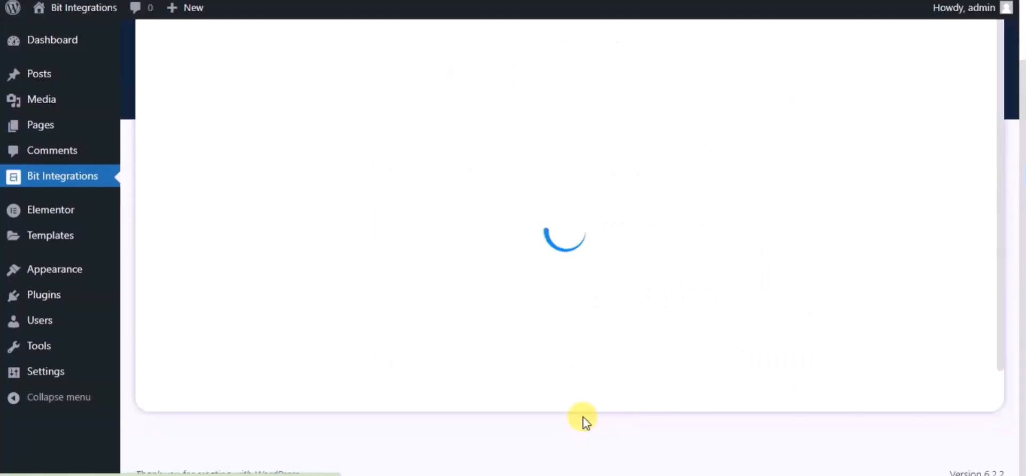
Search triggers for 'ele', select Elementor and pick Contact Form as the form
{"action": "type", "text": "ele"}
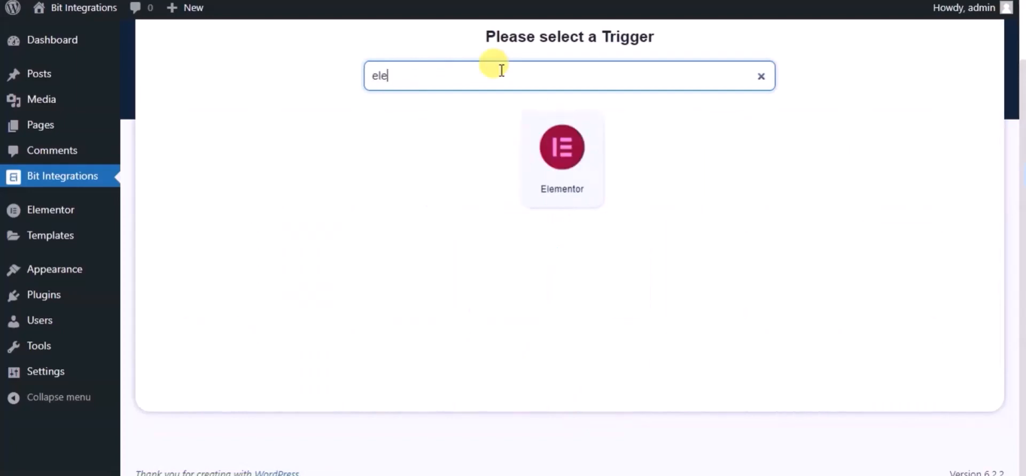
{"action": "left_click", "coordinate": [562, 159]}
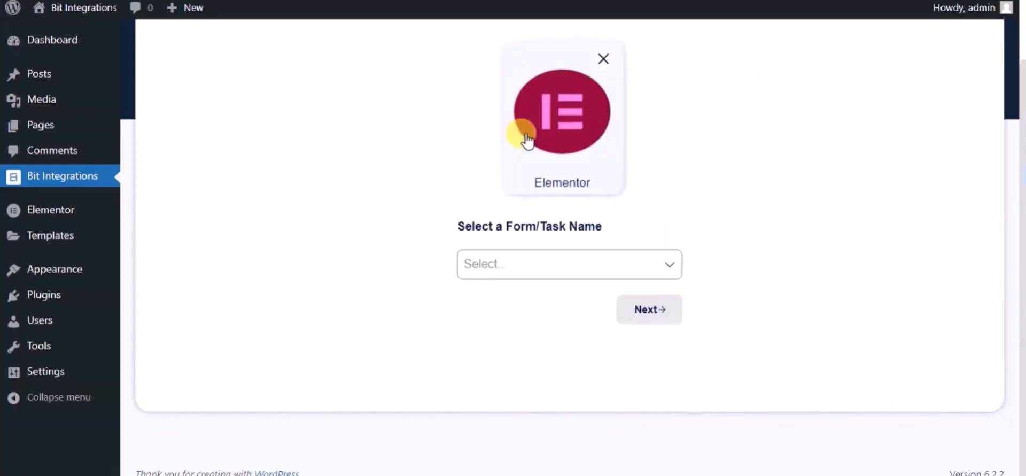
{"action": "left_click", "coordinate": [567, 264]}
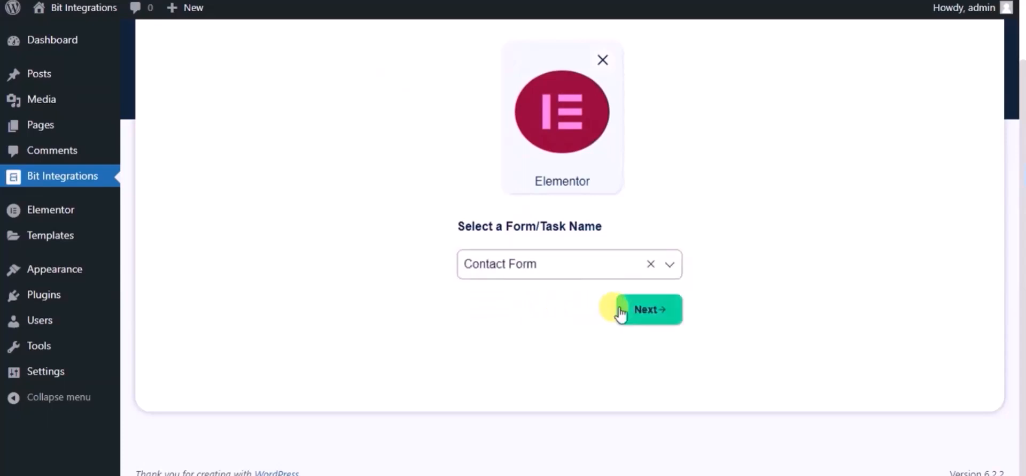
Proceed to the action step, search 'te' and select Telegram as the action
{"action": "left_click", "coordinate": [645, 309]}
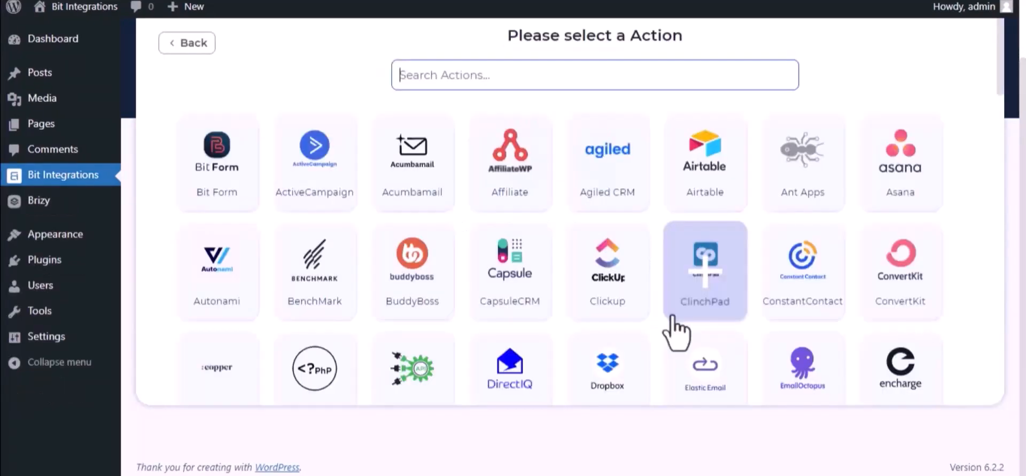
{"action": "type", "text": "te"}
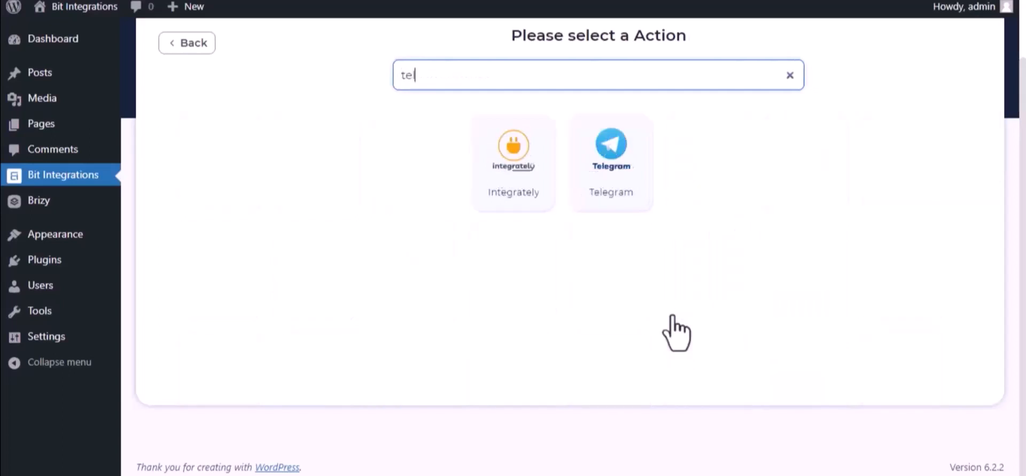
{"action": "left_click", "coordinate": [610, 163]}
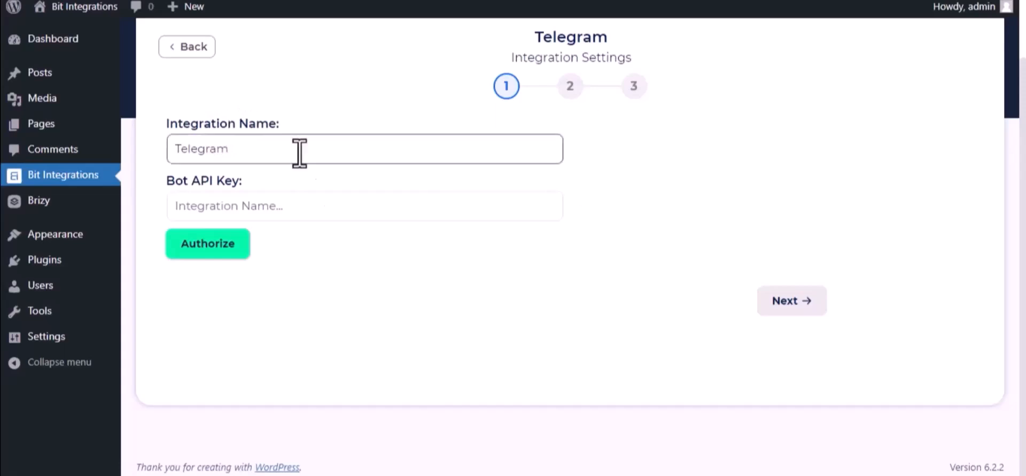
{"action": "mouse_move", "coordinate": [210, 184]}
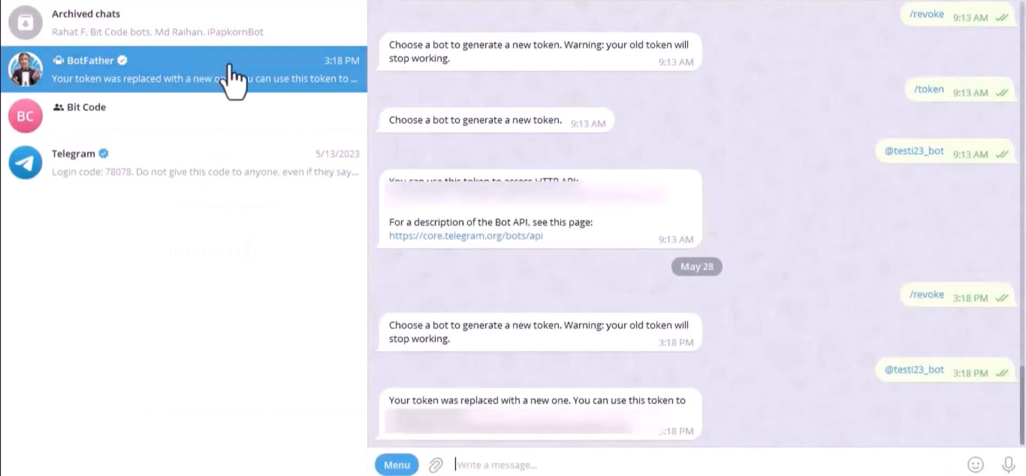
{"action": "mouse_move", "coordinate": [607, 432]}
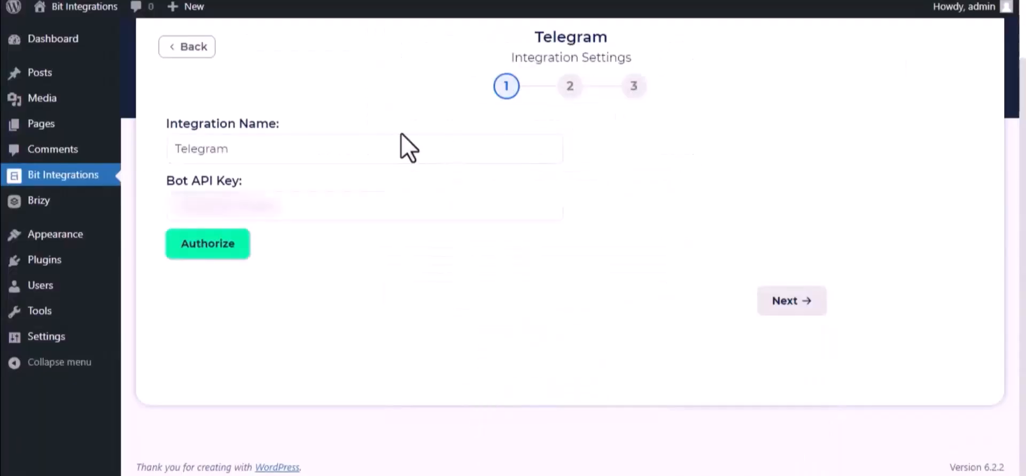
Enter the copied bot token as the Bot API Key, authorize it and continue to chat selection
{"action": "left_click", "coordinate": [363, 205]}
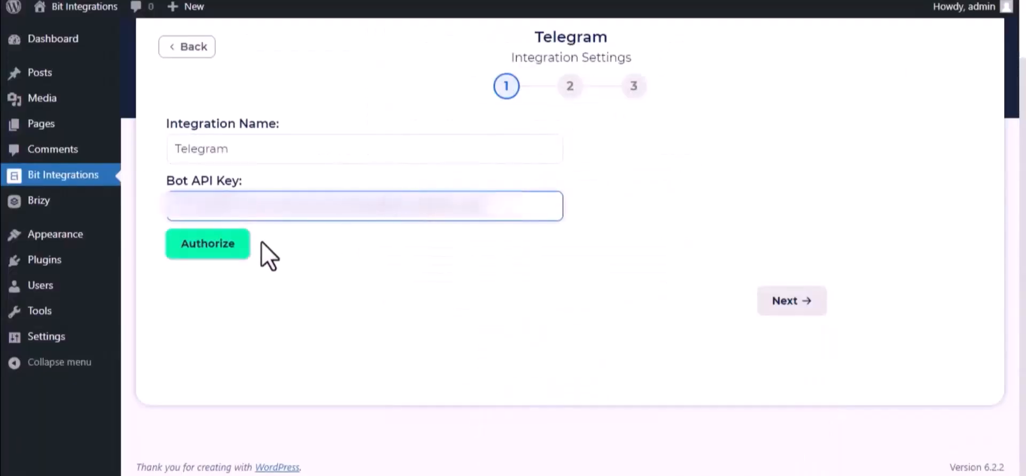
{"action": "left_click", "coordinate": [207, 242]}
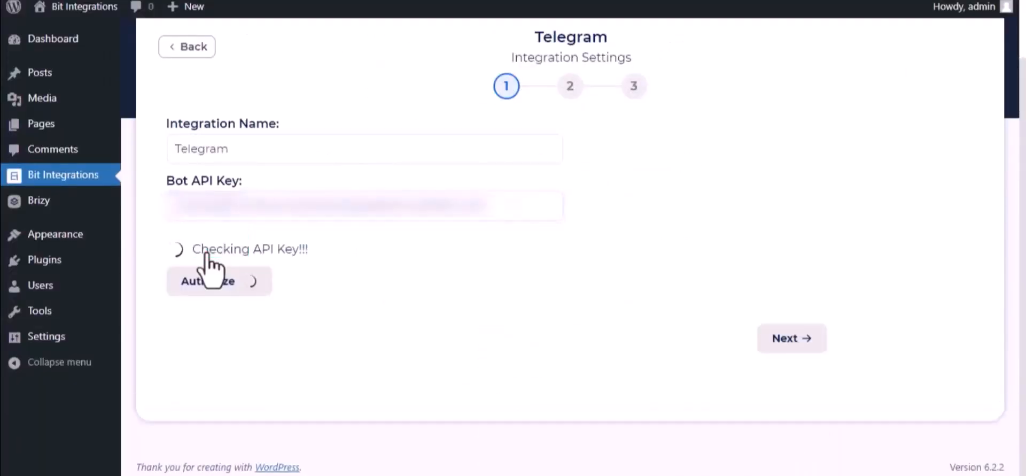
{"action": "left_click", "coordinate": [210, 280]}
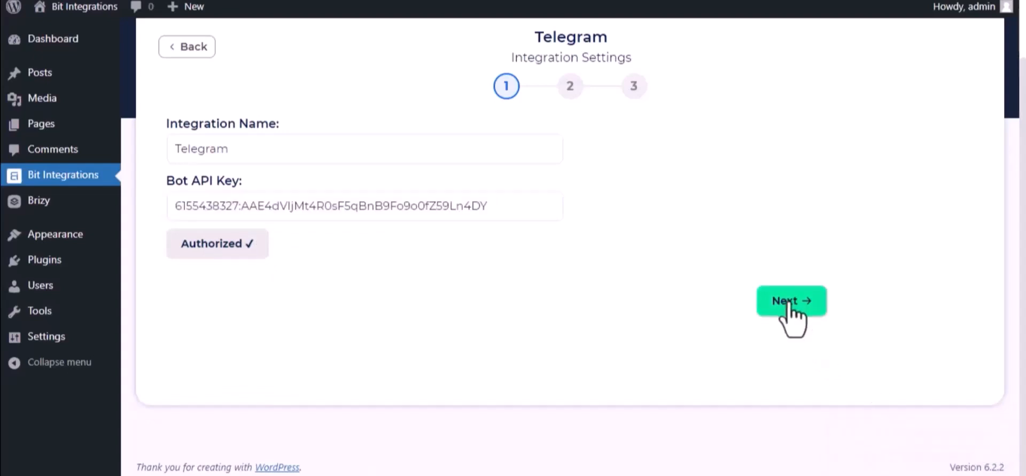
{"action": "left_click", "coordinate": [791, 300]}
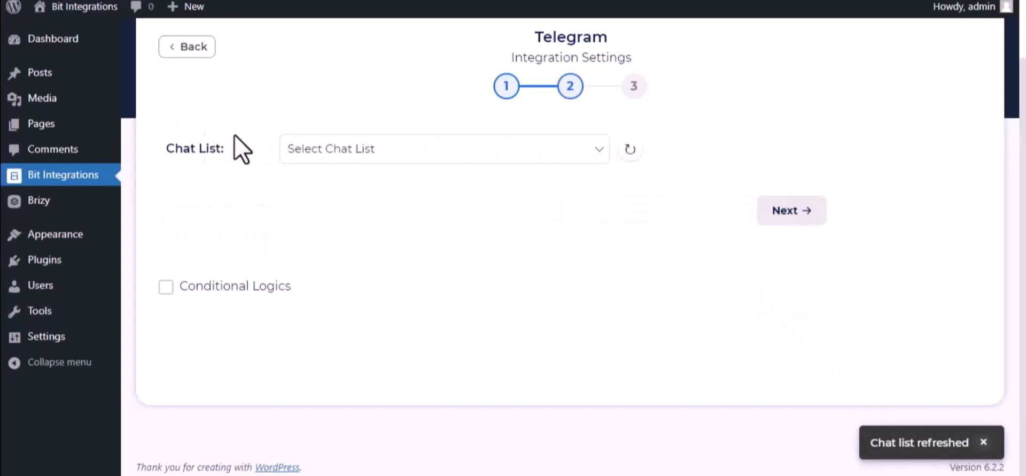
Select Bit Code as the Telegram chat to receive the messages
{"action": "left_click", "coordinate": [444, 149]}
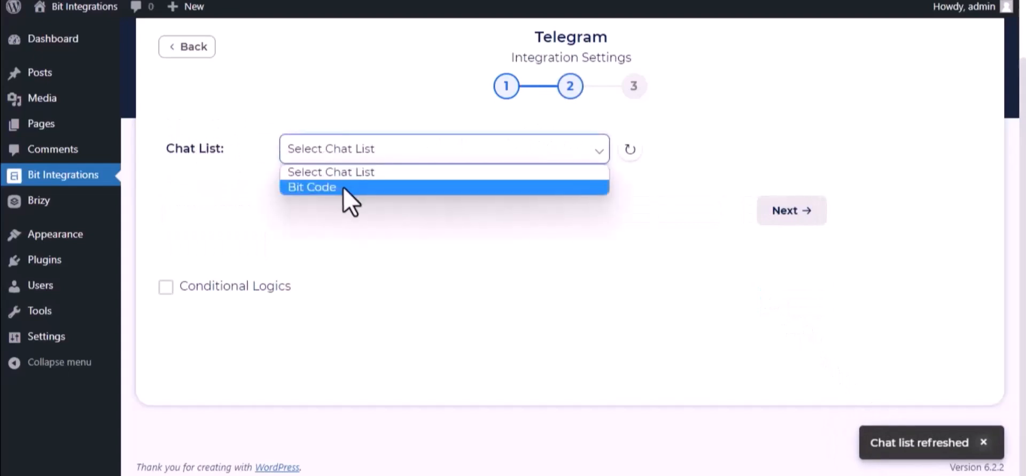
{"action": "left_click", "coordinate": [311, 187]}
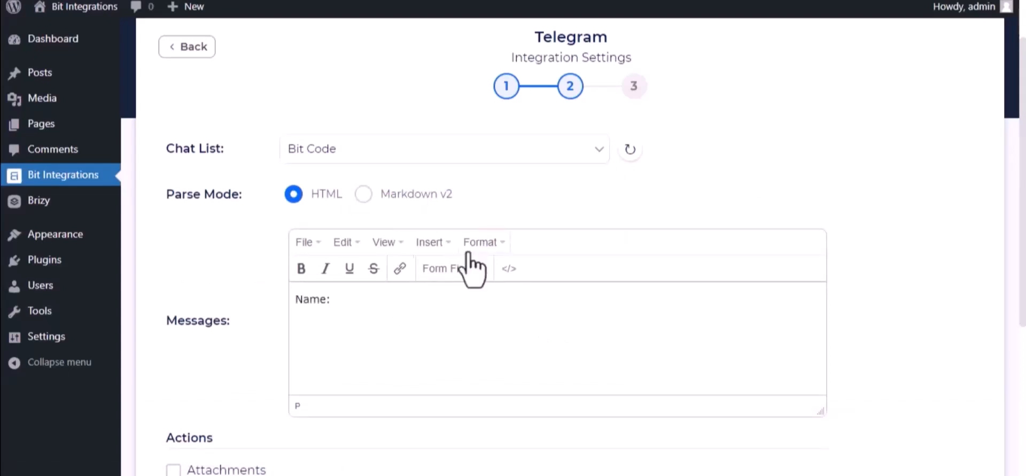
Map the Name field, add an 'Email:' label and insert the Phone form field into the message
{"action": "left_click", "coordinate": [453, 267]}
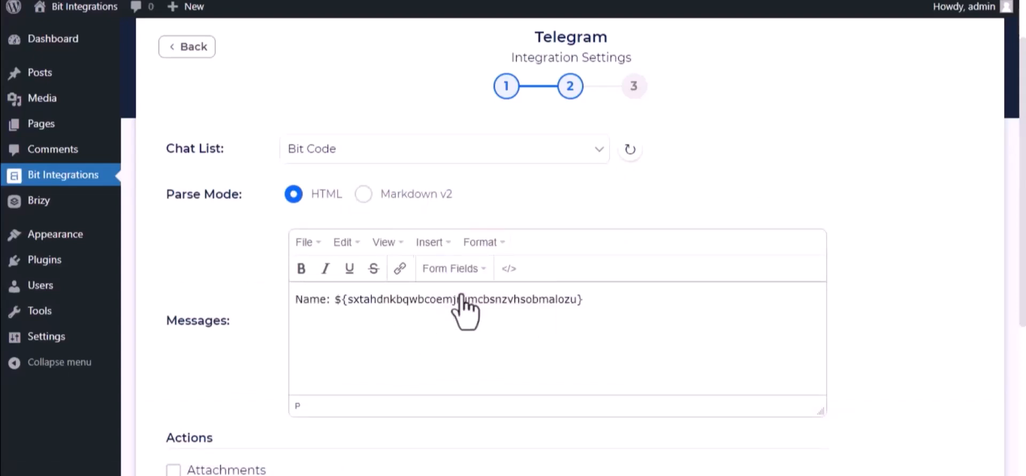
{"action": "type", "text": "Email: ${jlrlqhhdyltabdbpxgqhcdyzhrrxvmyqvhgm"}
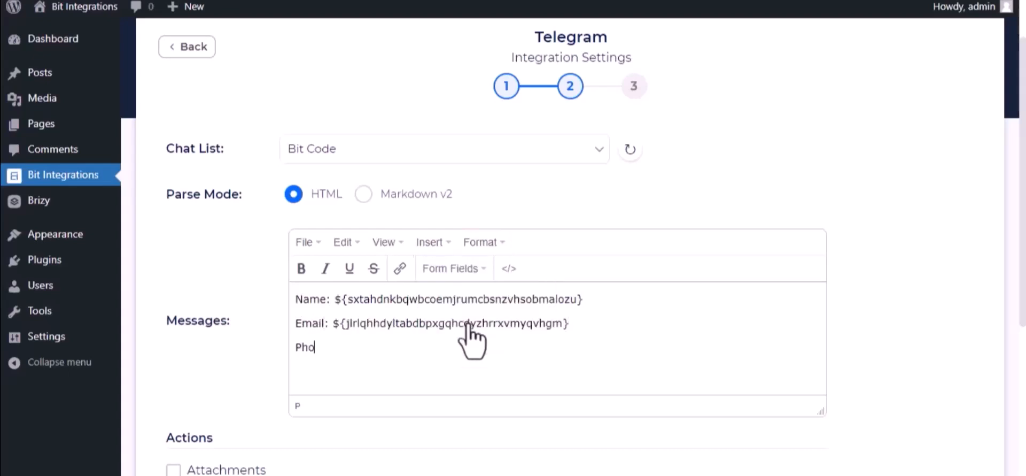
{"action": "left_click", "coordinate": [453, 268]}
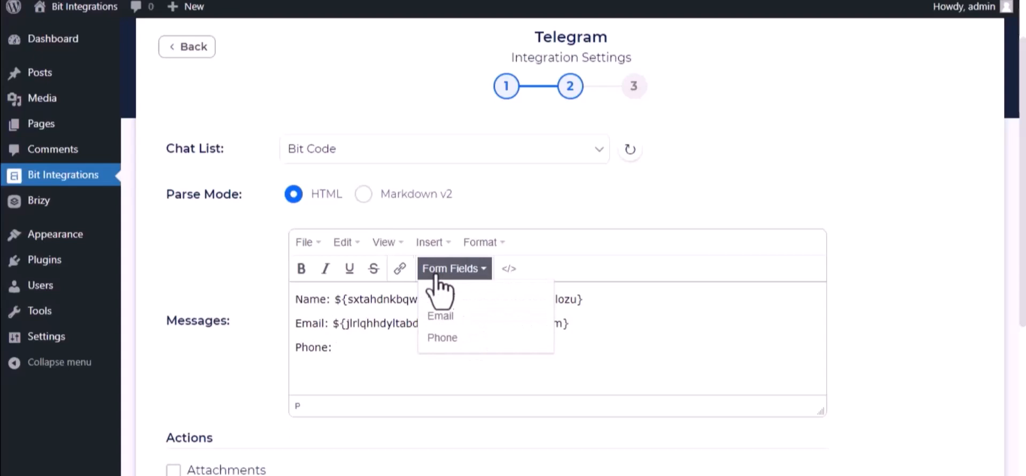
{"action": "left_click", "coordinate": [442, 336]}
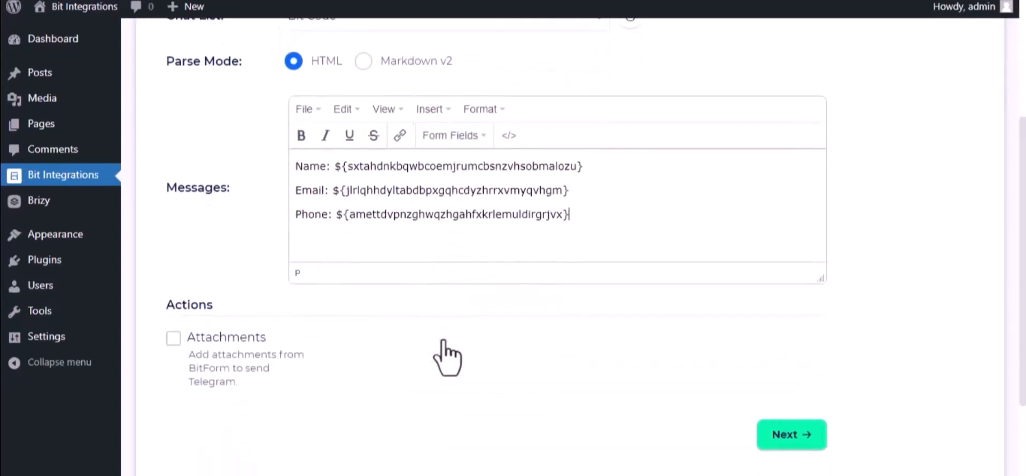
{"action": "mouse_move", "coordinate": [173, 337]}
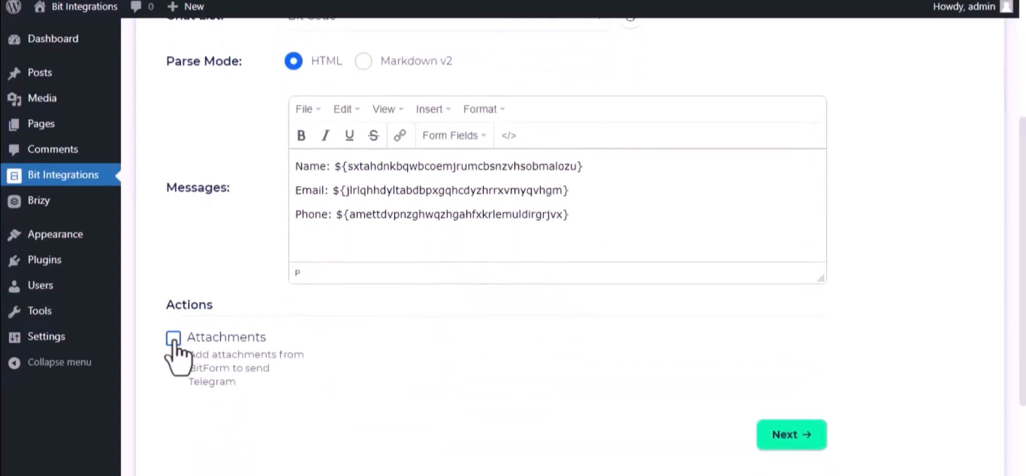
Go to the final step and Finish & Save the Telegram integration
{"action": "scroll", "scroll_direction": "down", "scroll_amount": 3}
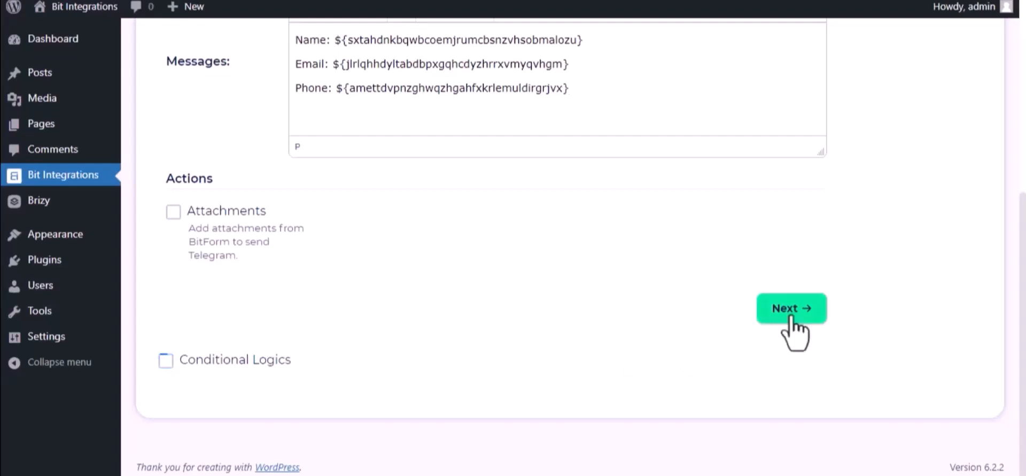
{"action": "left_click", "coordinate": [791, 308]}
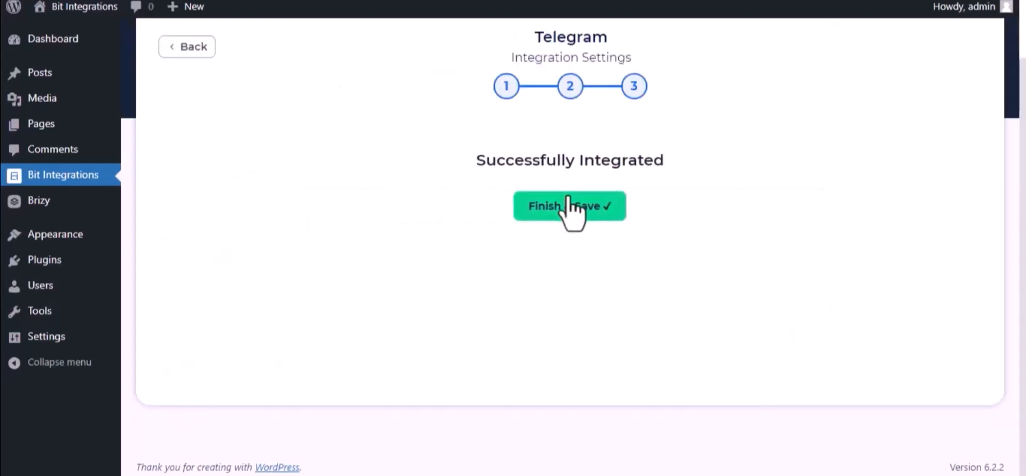
{"action": "left_click", "coordinate": [568, 205]}
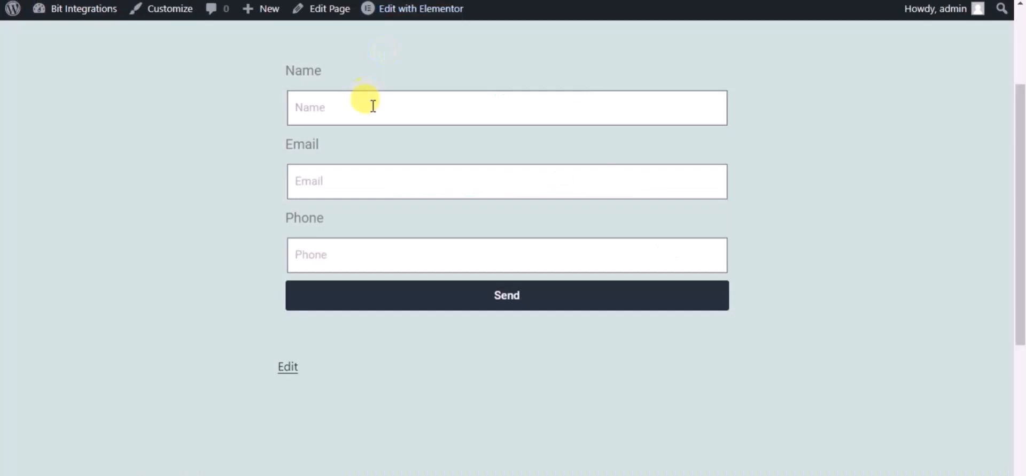
{"action": "type", "text": "Bi"}
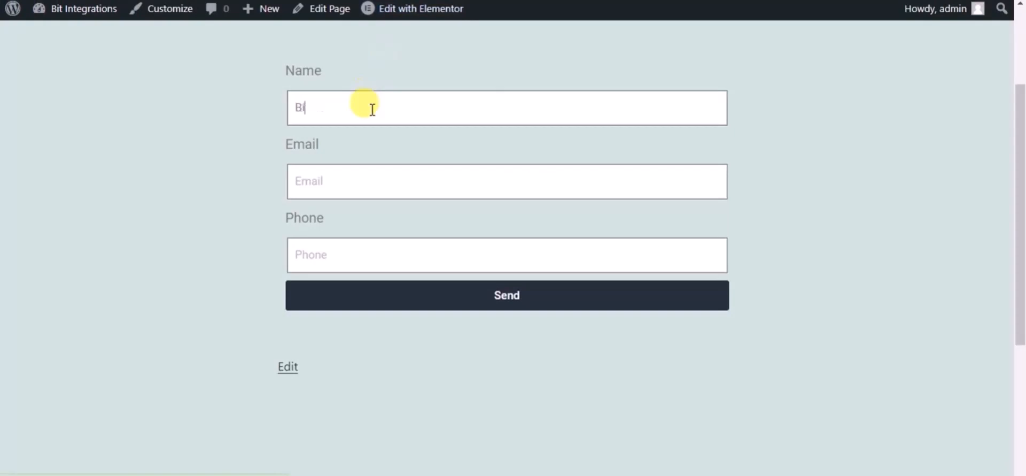
{"action": "type", "text": "t I"}
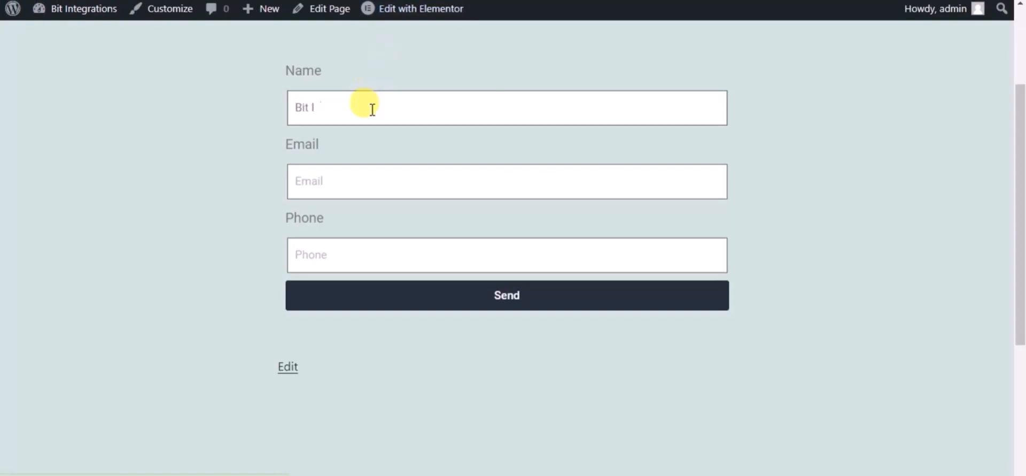
{"action": "type", "text": "ntegr"}
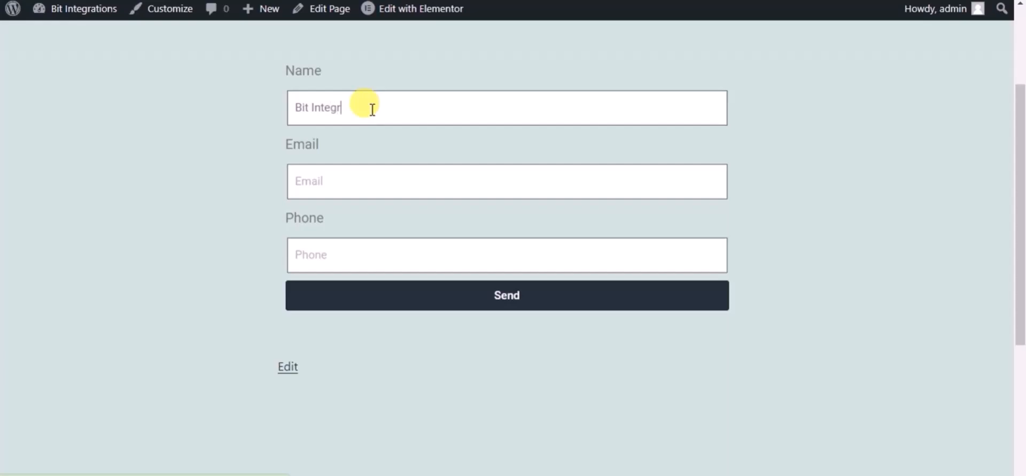
{"action": "type", "text": "ation"}
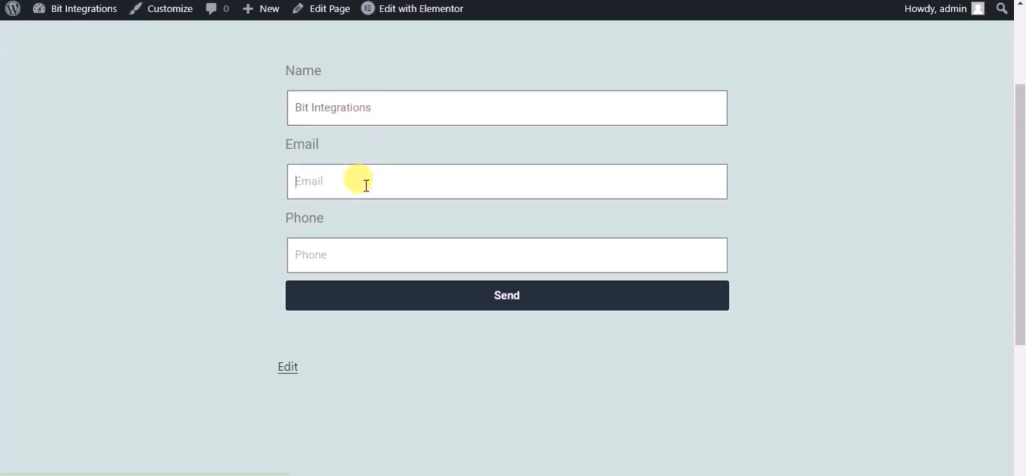
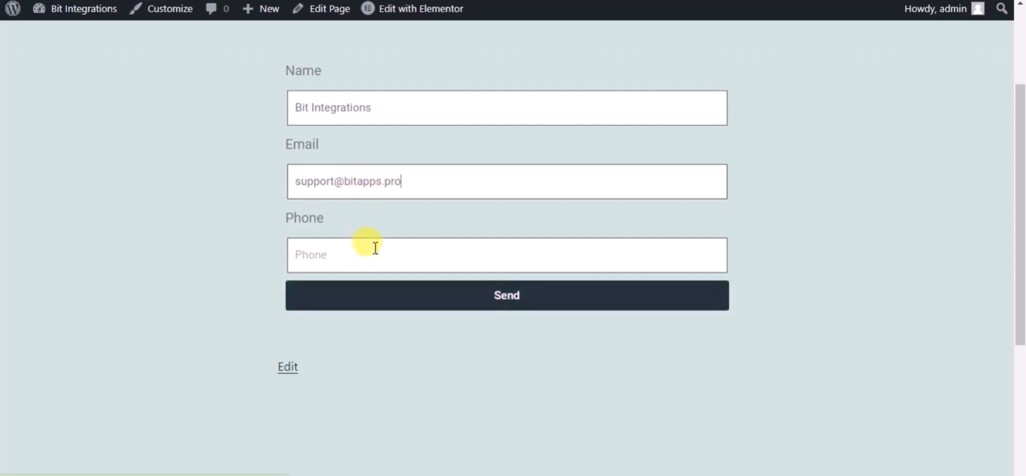
{"action": "type", "text": "444555666"}
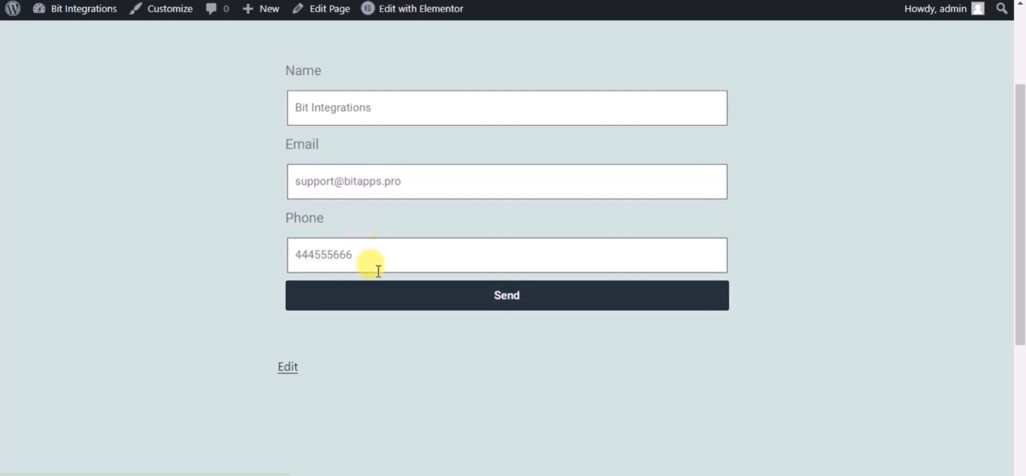
Send the test submission and get the success confirmation
{"action": "left_click", "coordinate": [506, 294]}
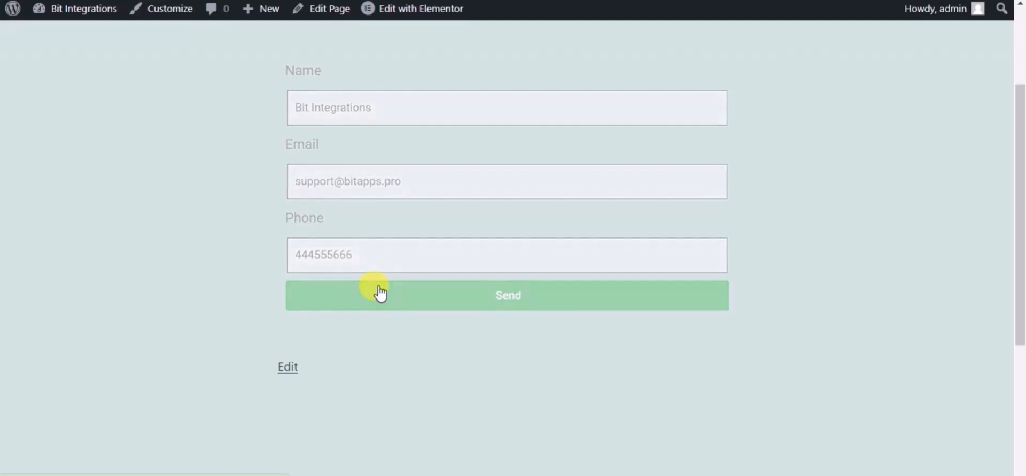
{"action": "left_click", "coordinate": [507, 294]}
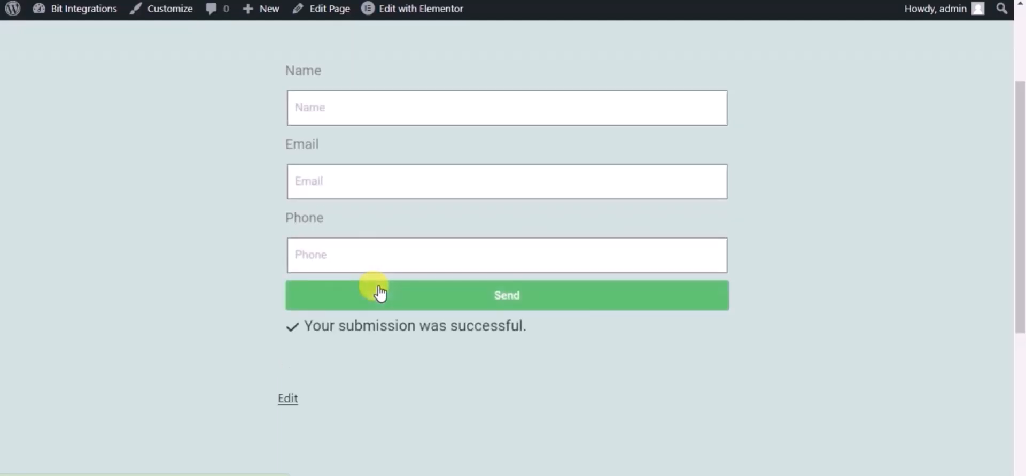
{"action": "mouse_move", "coordinate": [393, 347]}
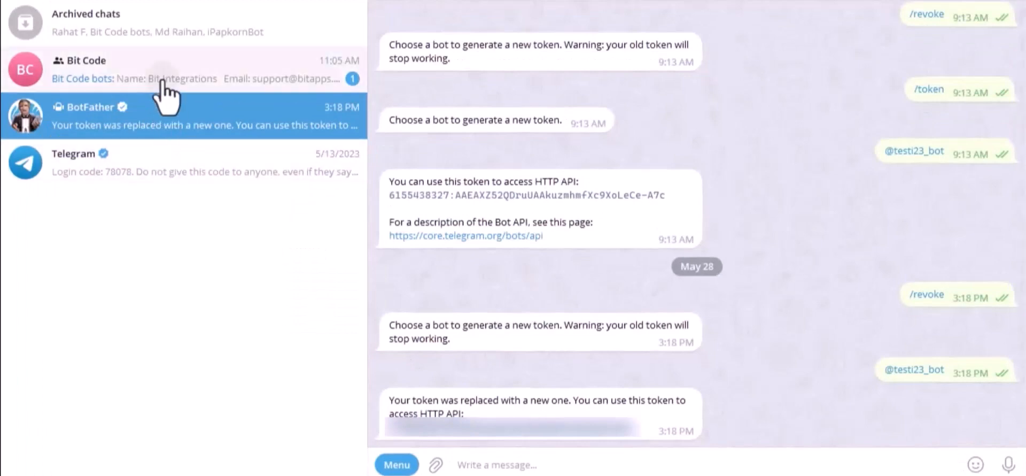
Open the Bit Code group to view the bot message with the submitted details
{"action": "left_click", "coordinate": [183, 68]}
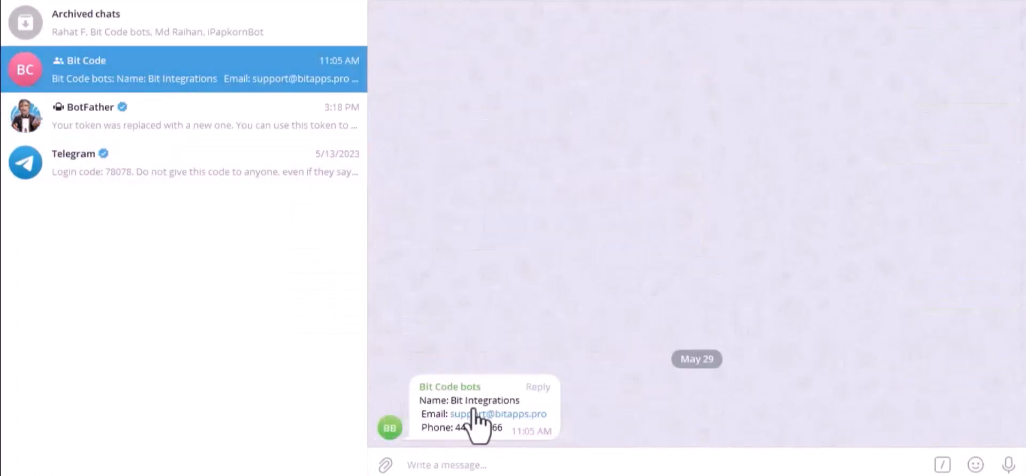